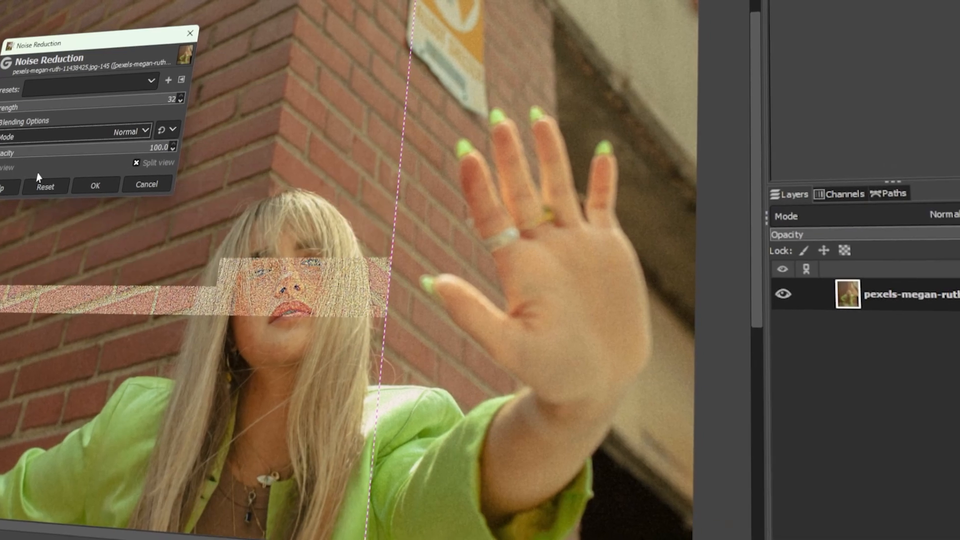
# - Dismiss the Noise Reduction preview so the whole brick-wall portrait shows in the canvas
pyautogui.click(95, 184)
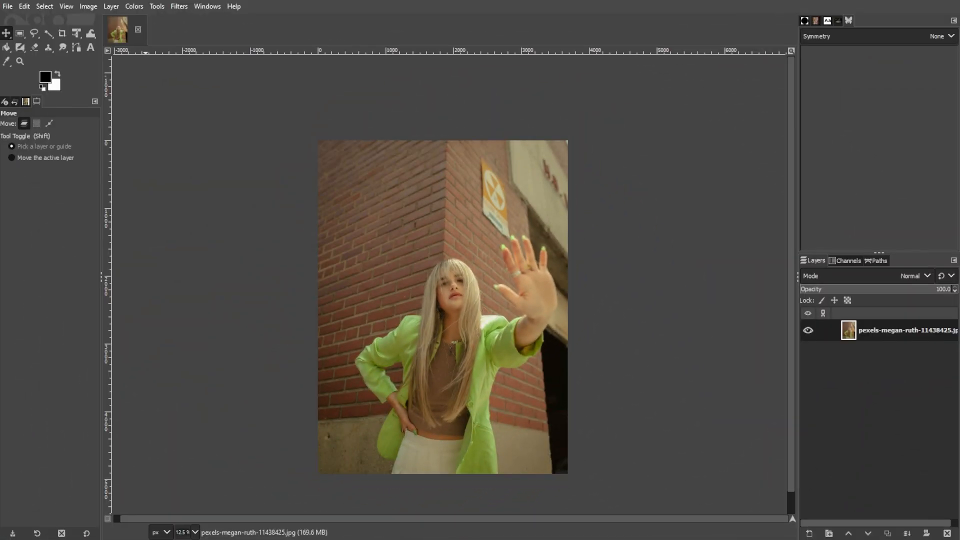
pyautogui.moveTo(253, 407)
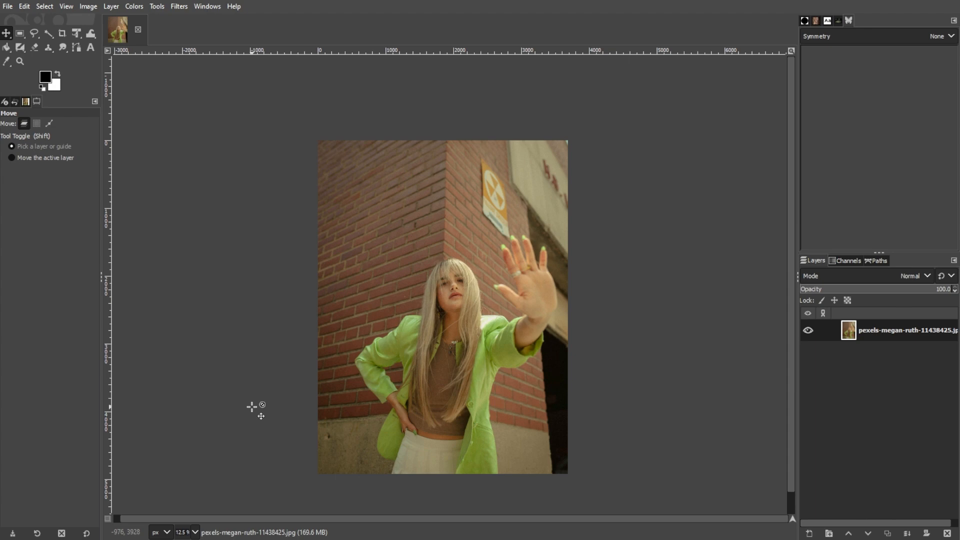
pyautogui.moveTo(181, 7)
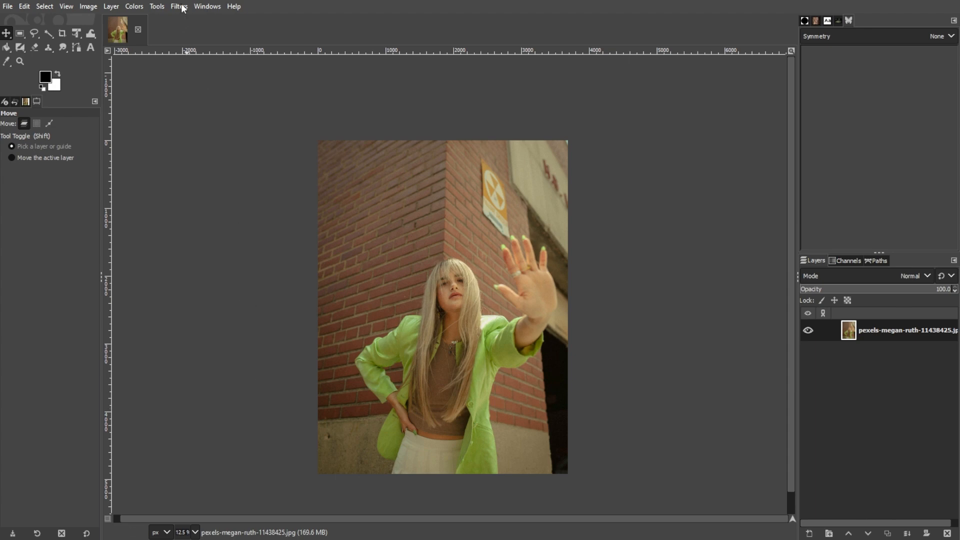
# - Start the Noise Reduction filter from Filters > Enhance on the portrait
pyautogui.click(179, 6)
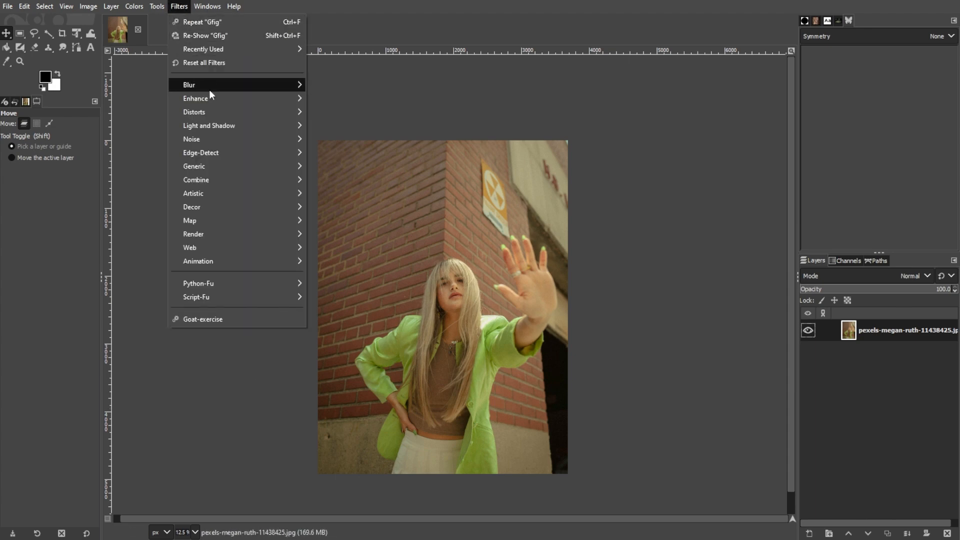
pyautogui.moveTo(195, 98)
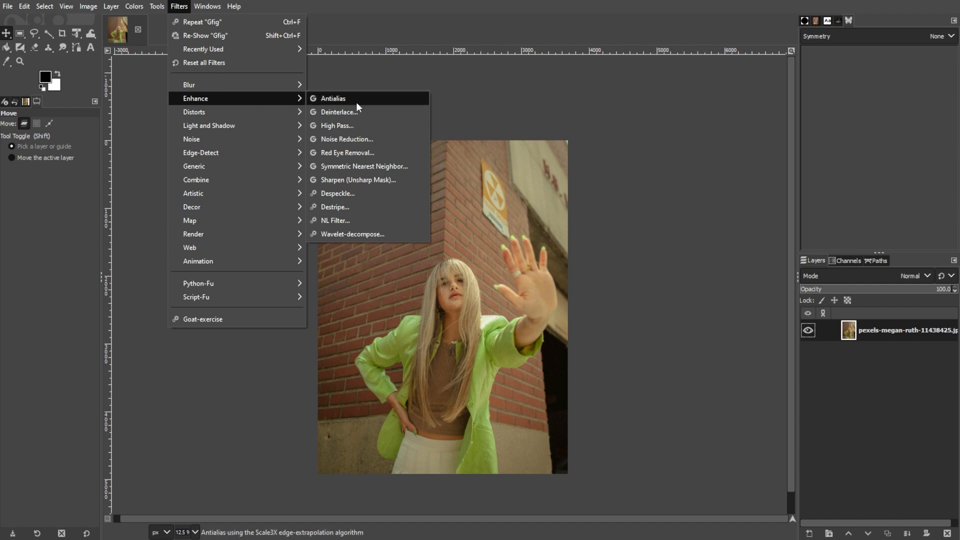
pyautogui.click(332, 98)
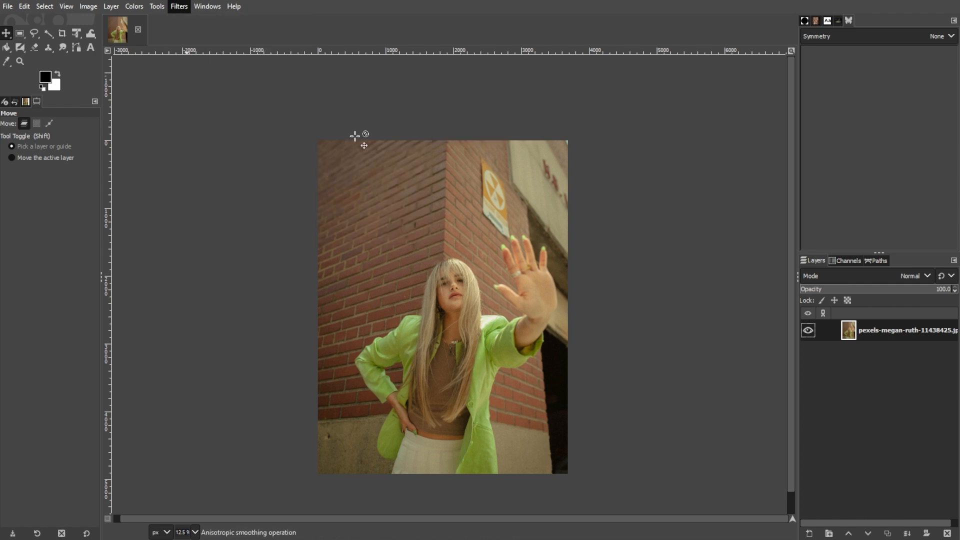
# - Try other blending modes in Noise Reduction, then return Mode to Replace at Strength 9
pyautogui.click(178, 6)
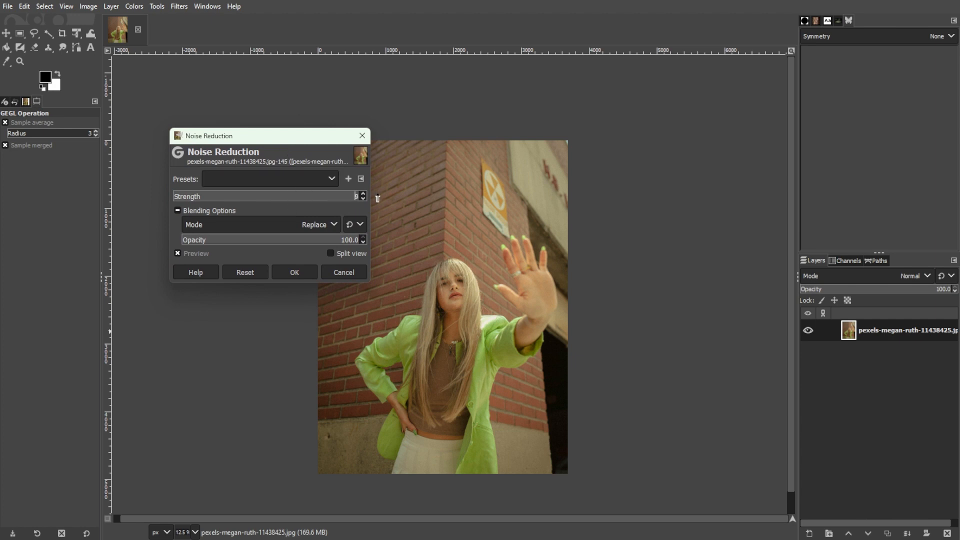
pyautogui.moveTo(364, 197)
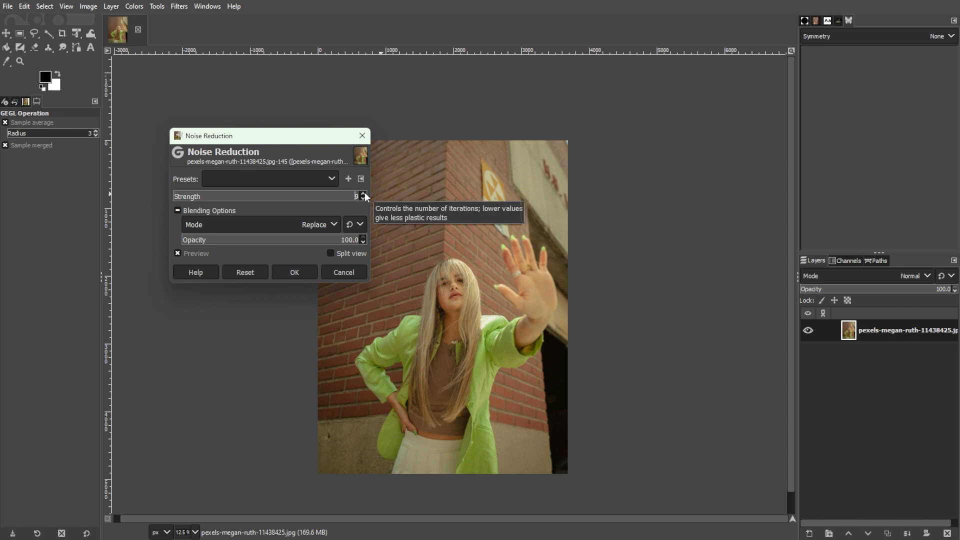
pyautogui.click(317, 223)
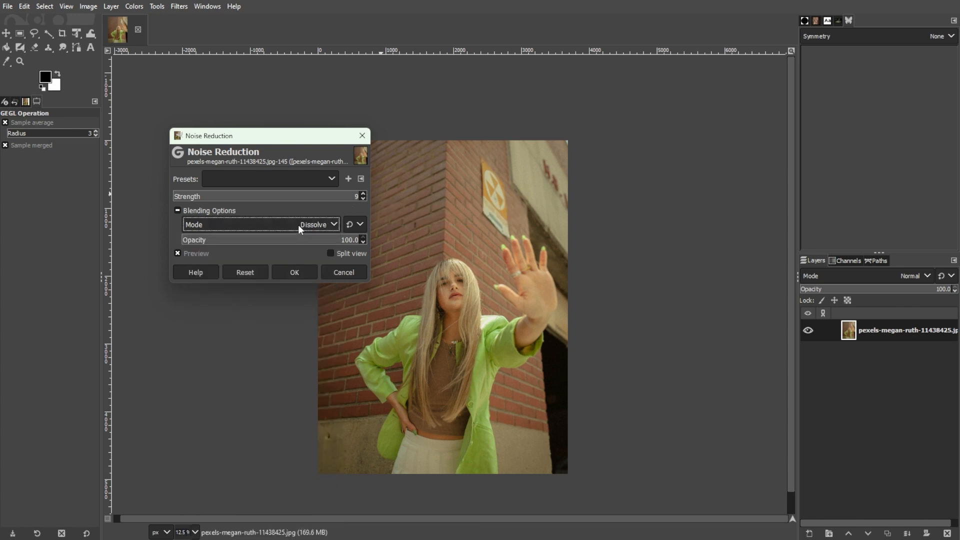
pyautogui.click(318, 224)
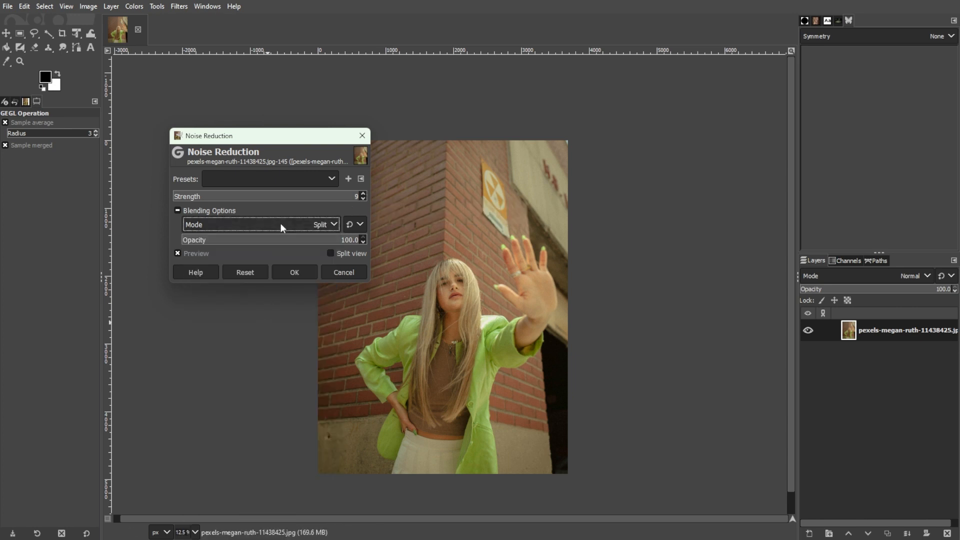
pyautogui.click(260, 224)
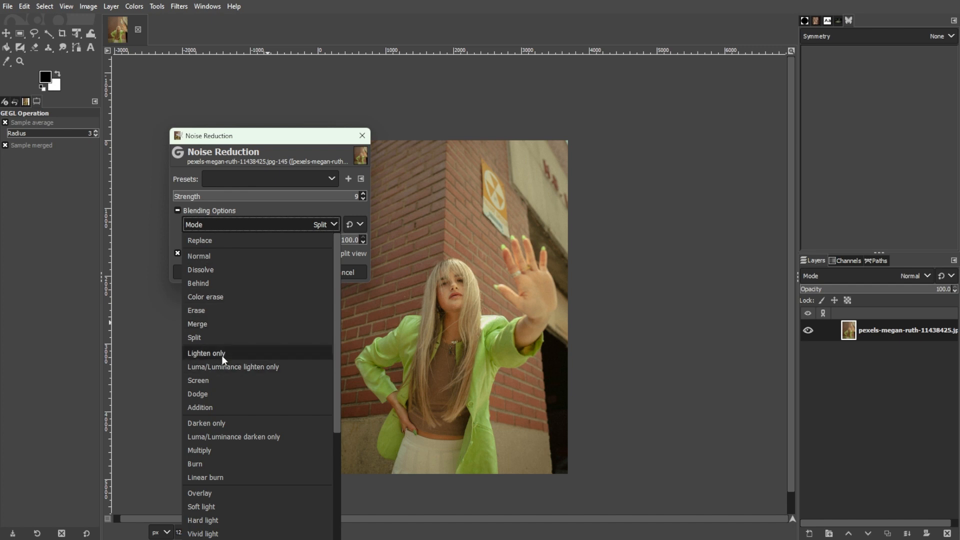
pyautogui.moveTo(237, 356)
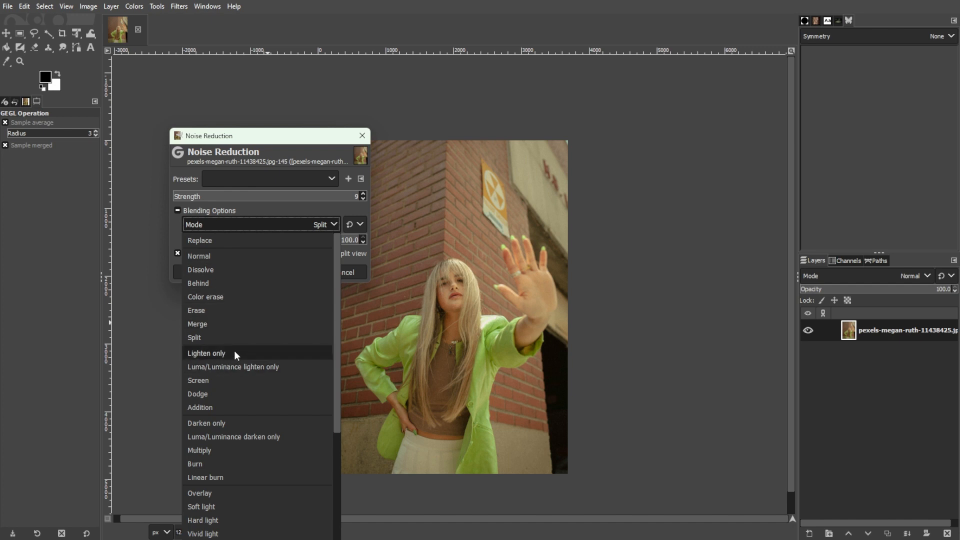
pyautogui.moveTo(290, 248)
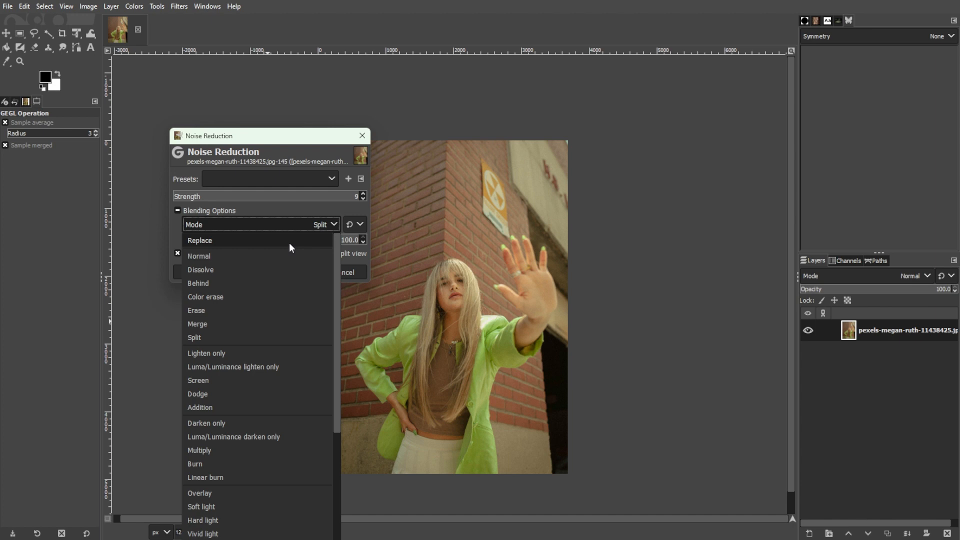
pyautogui.click(200, 240)
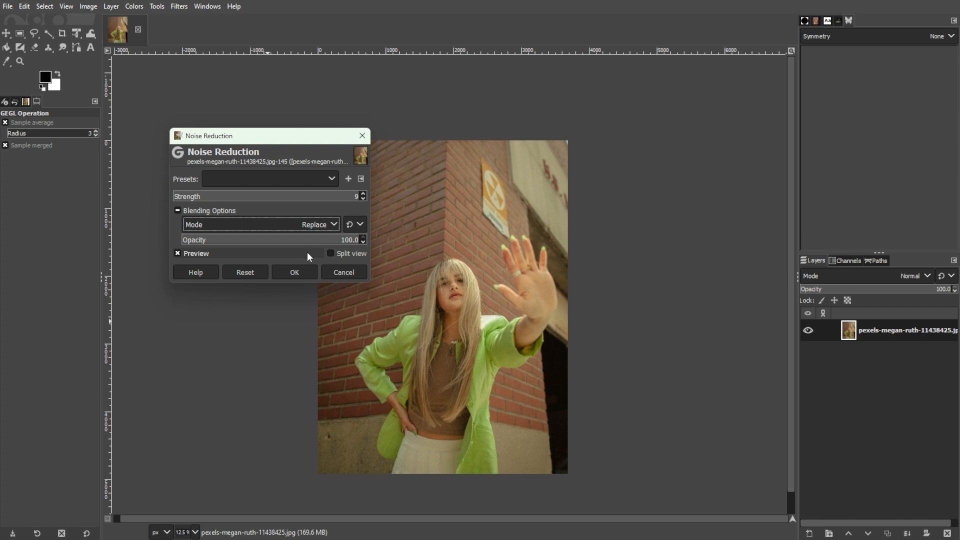
pyautogui.moveTo(317, 259)
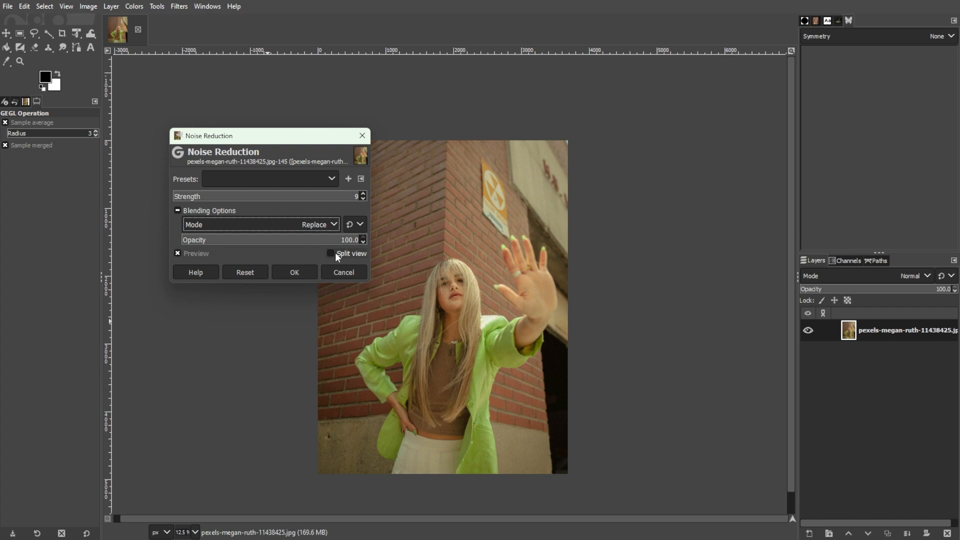
# - Enable Split view and raise the noise reduction Strength to 32 while comparing halves
pyautogui.click(330, 253)
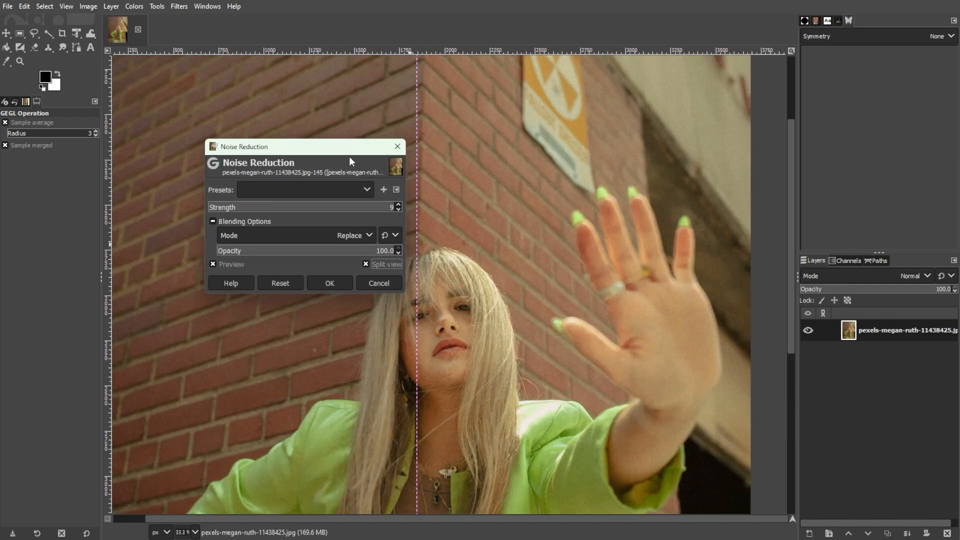
pyautogui.moveTo(304, 146); pyautogui.dragTo(232, 103)
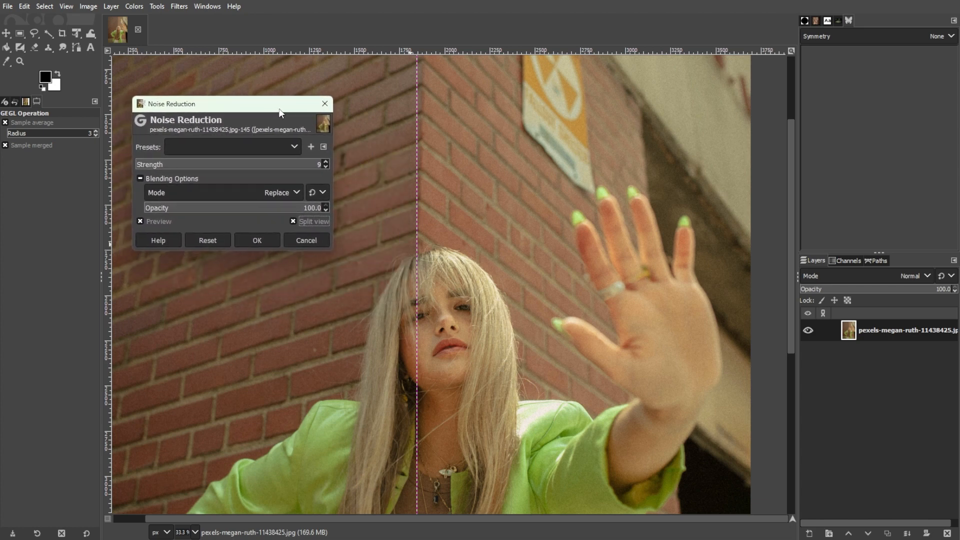
pyautogui.click(325, 162)
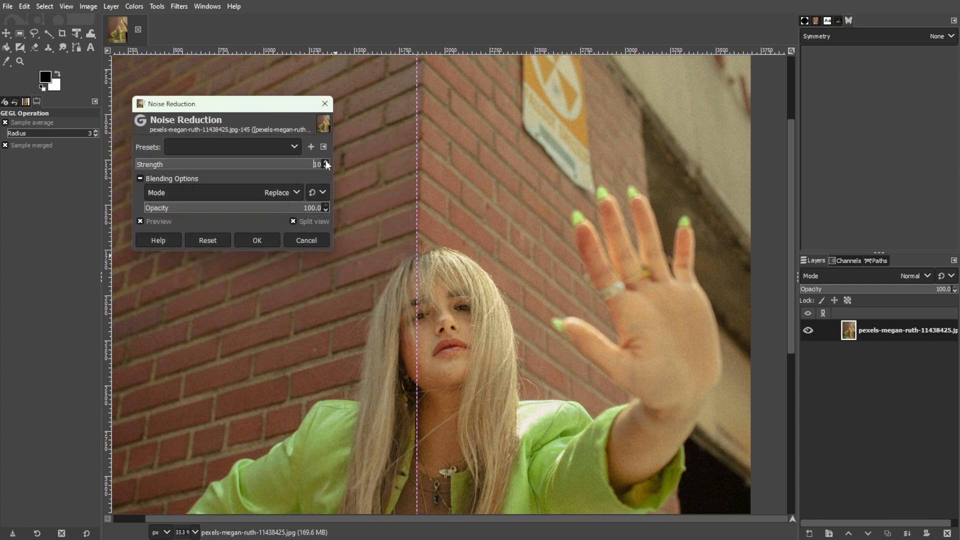
pyautogui.click(326, 162)
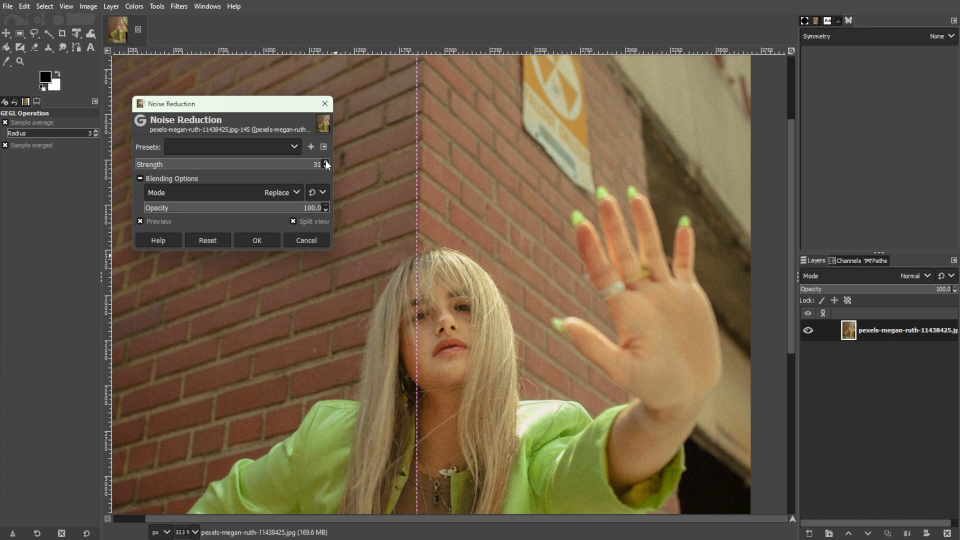
pyautogui.click(326, 162)
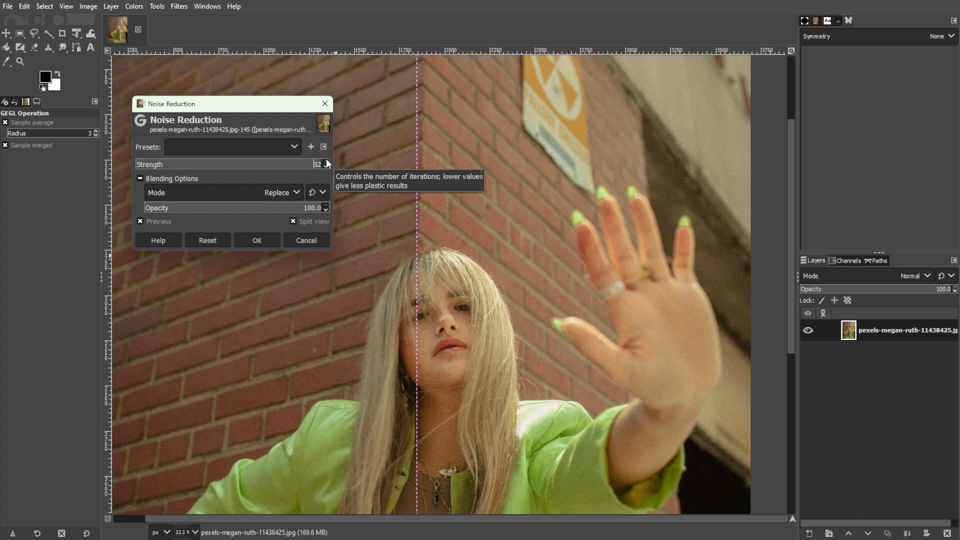
pyautogui.moveTo(418, 249)
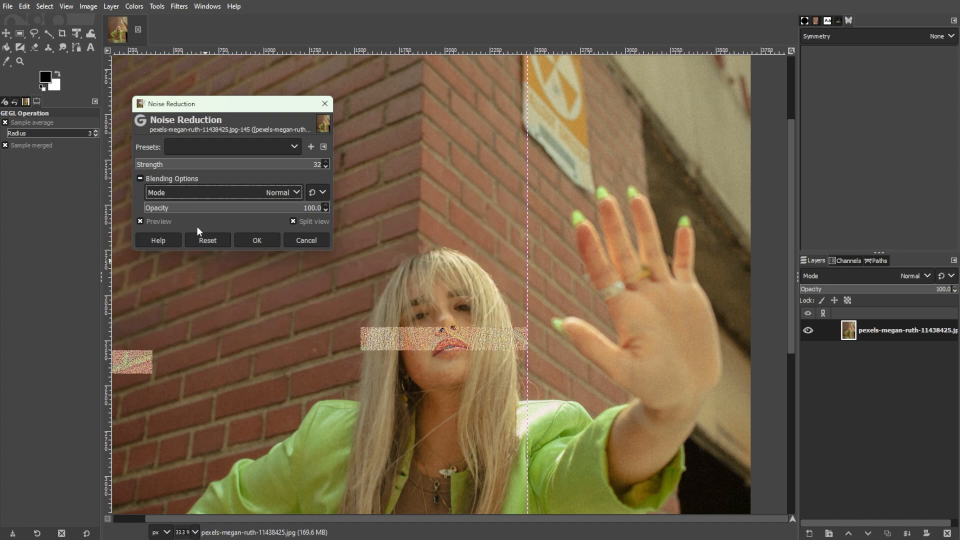
# - Apply the noise reduction, then rerun it with a higher Strength and apply again
pyautogui.click(257, 240)
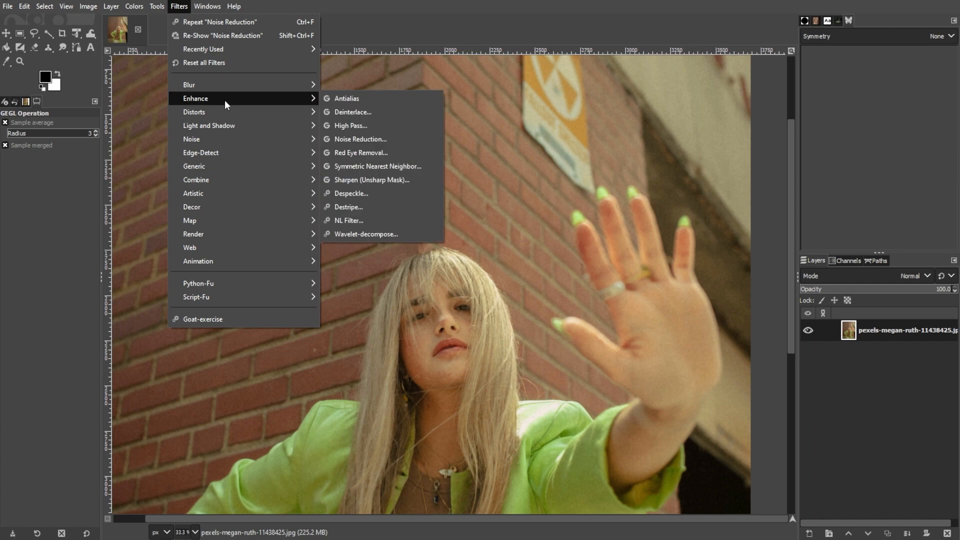
pyautogui.click(362, 139)
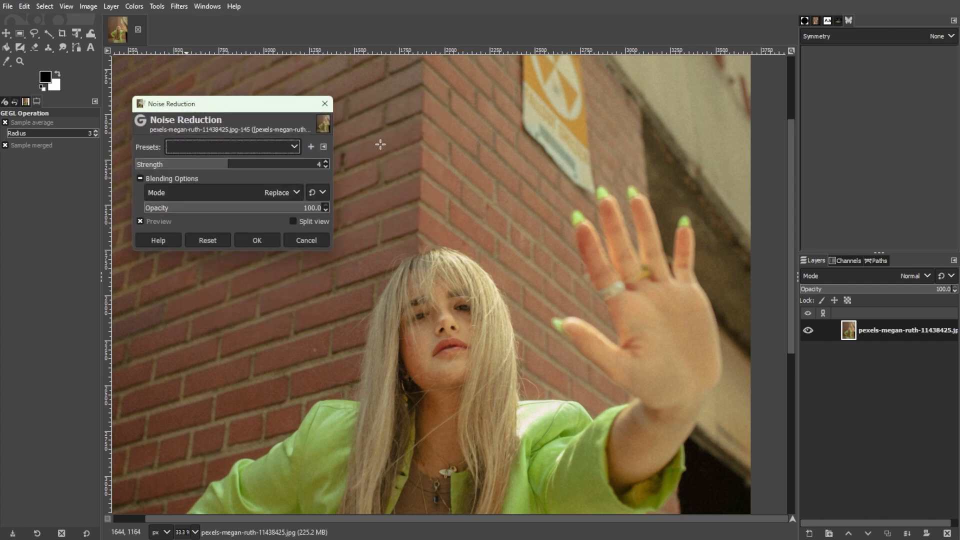
pyautogui.click(325, 162)
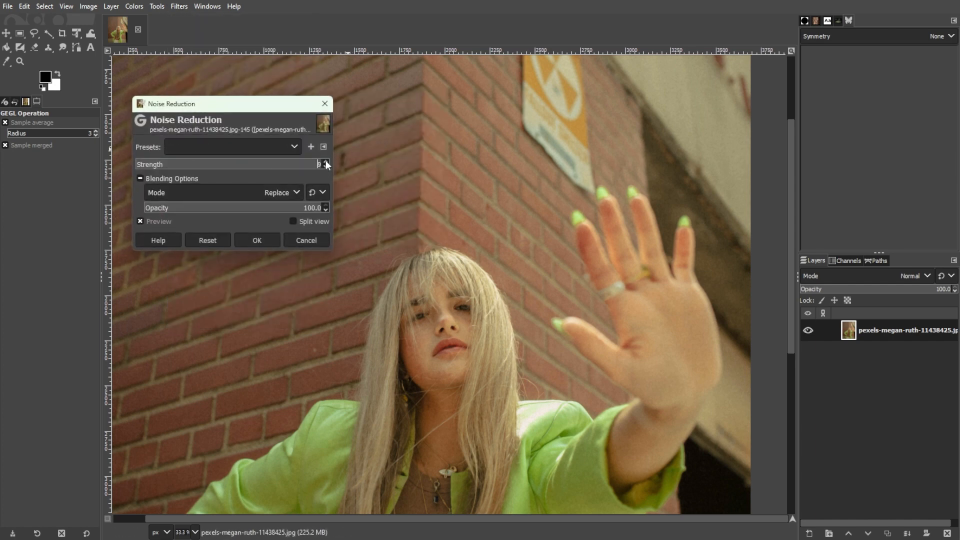
pyautogui.click(325, 162)
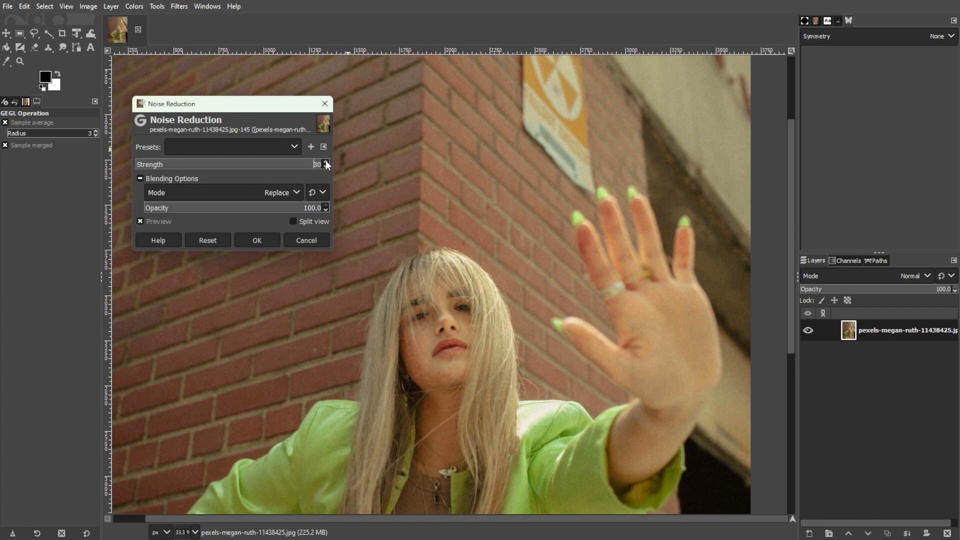
pyautogui.click(256, 240)
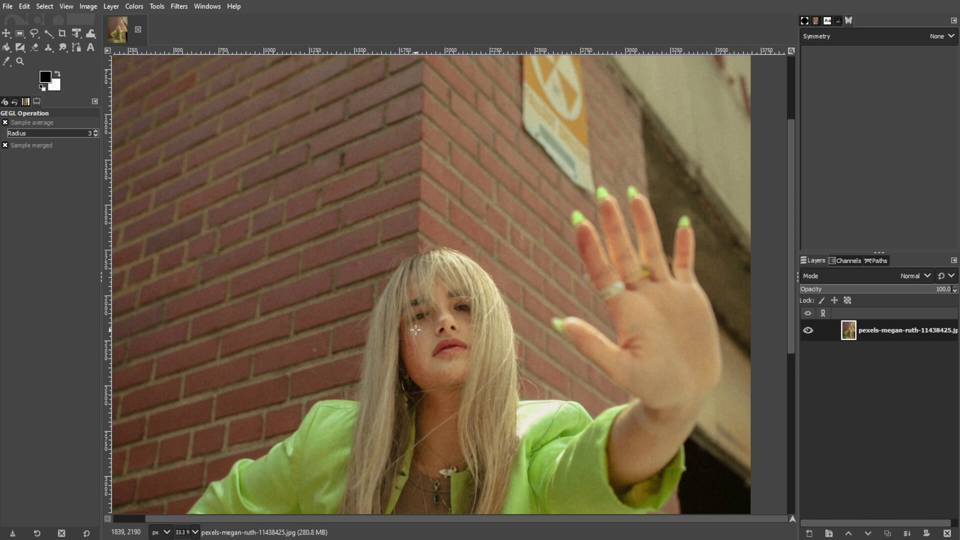
# - Repeat "Noise Reduction" from the Filters menu with the same settings
pyautogui.click(178, 6)
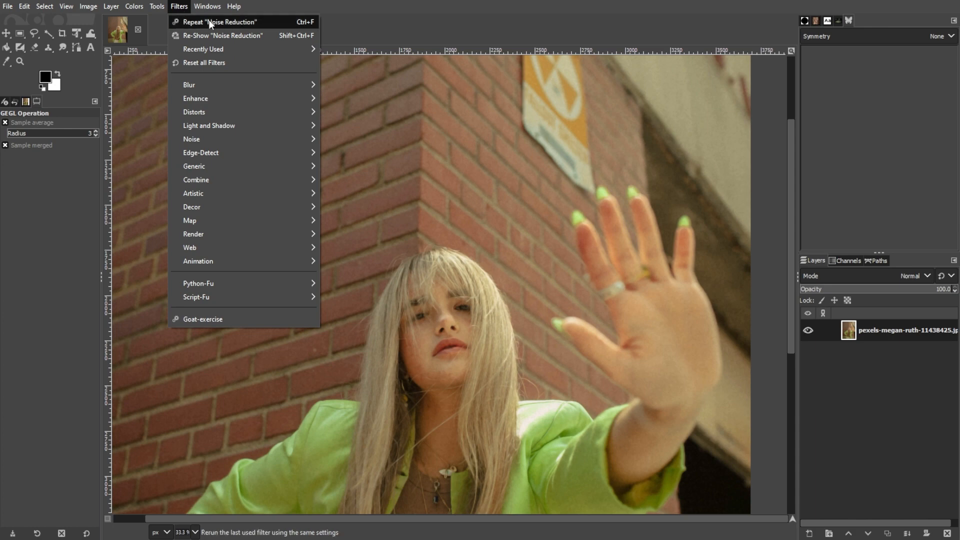
pyautogui.moveTo(308, 22)
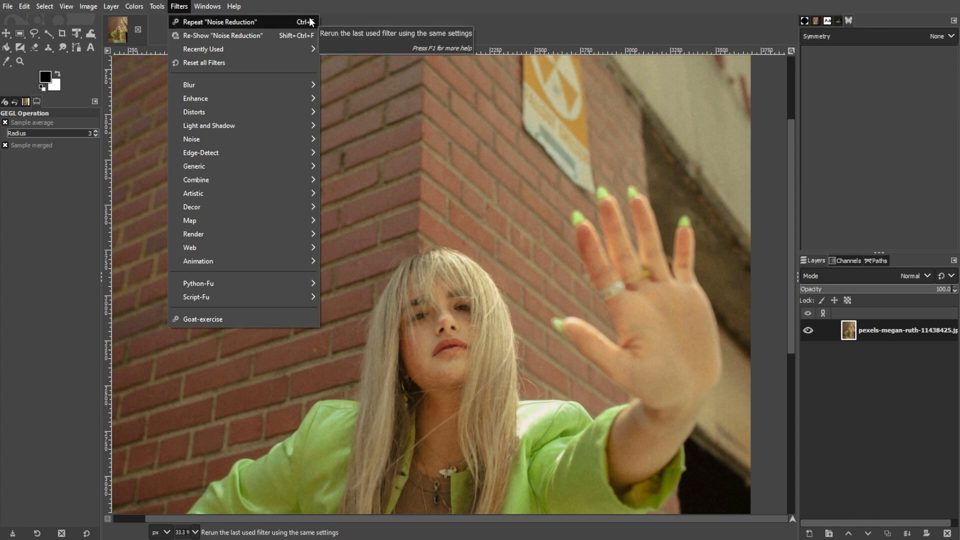
pyautogui.moveTo(283, 25)
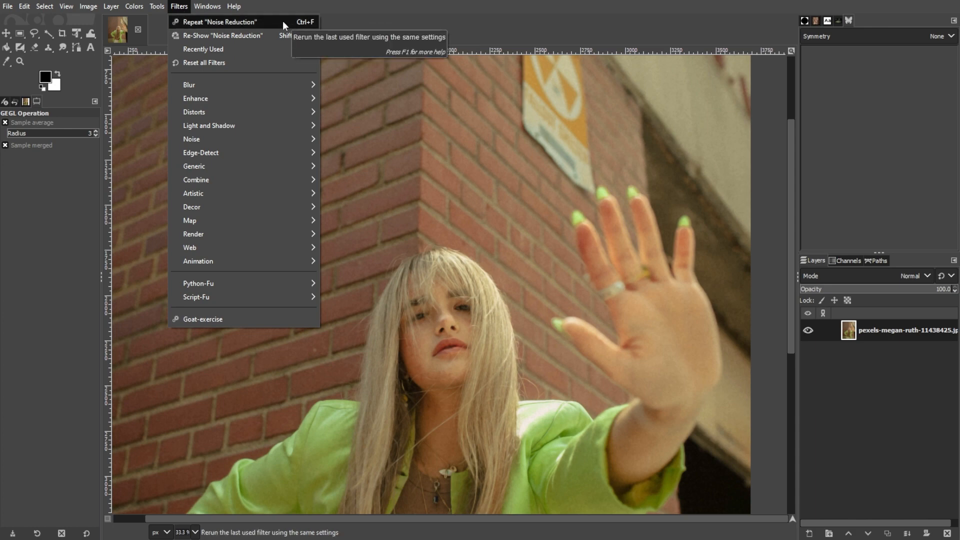
pyautogui.moveTo(468, 28)
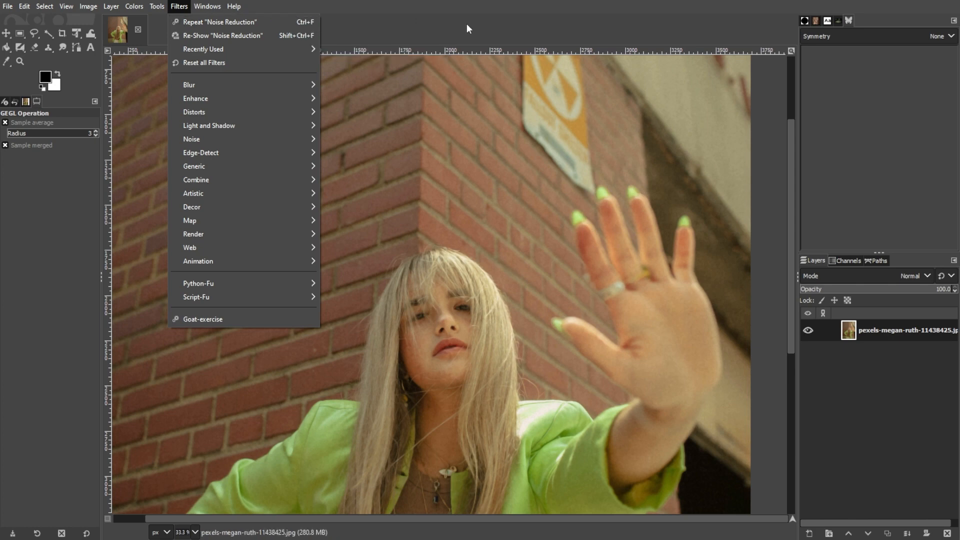
pyautogui.click(217, 21)
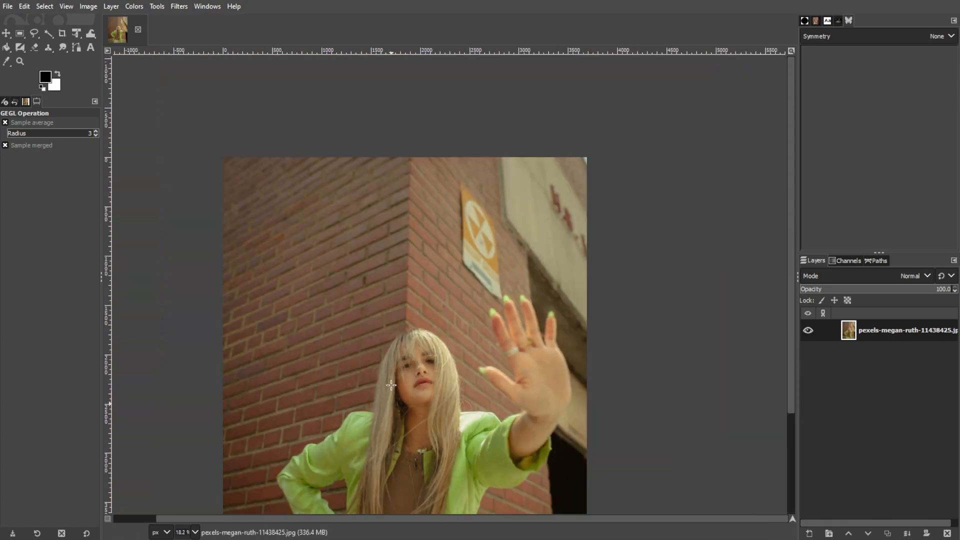
pyautogui.scroll(-3)
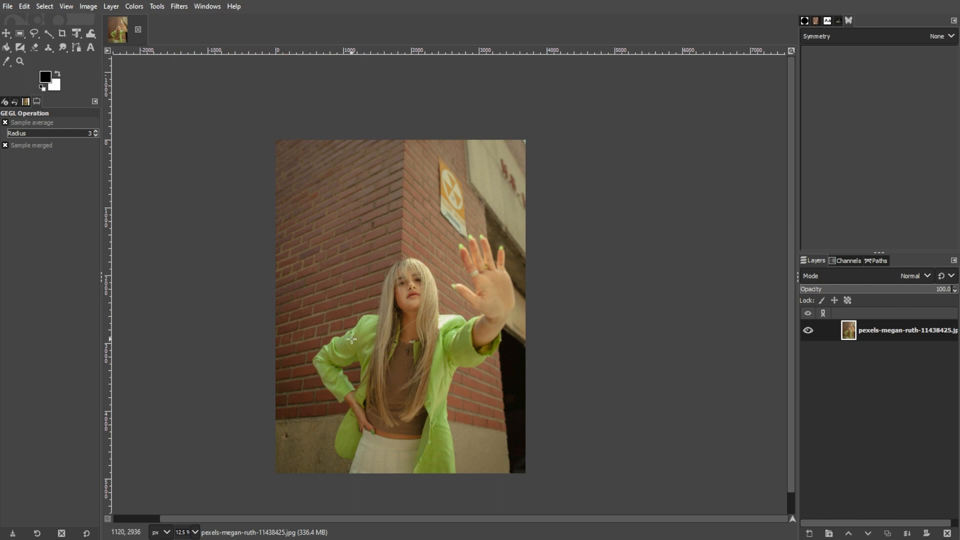
pyautogui.moveTo(372, 348)
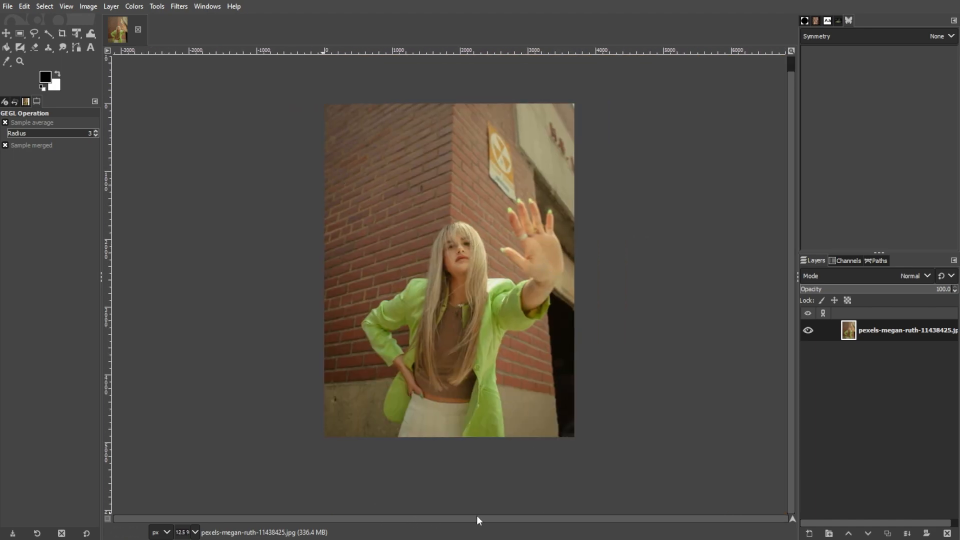
pyautogui.moveTo(539, 508)
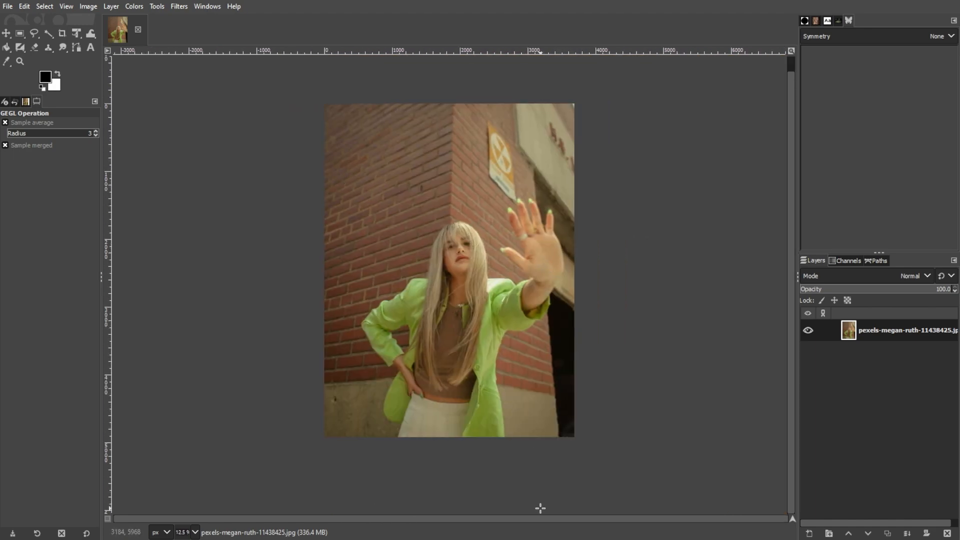